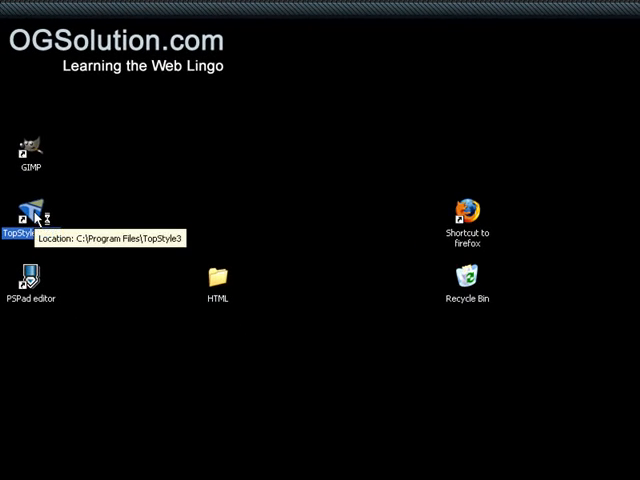
Step: Launch TopStyle Pro and write the heading <h1>This is page 1</h1>
{"action": "double_click", "coordinate": [31, 210]}
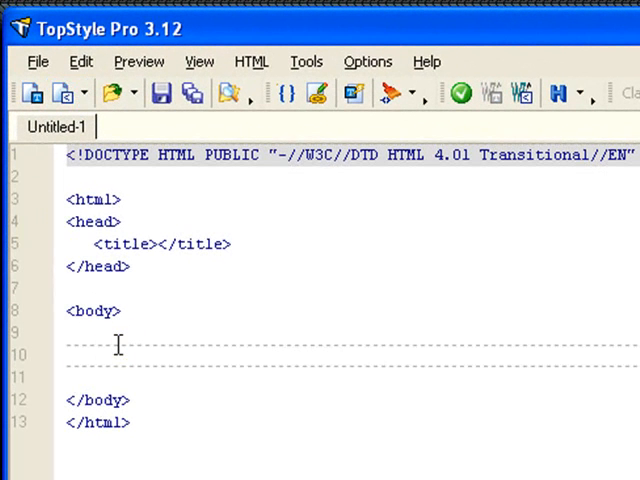
{"action": "type", "text": "<h1"}
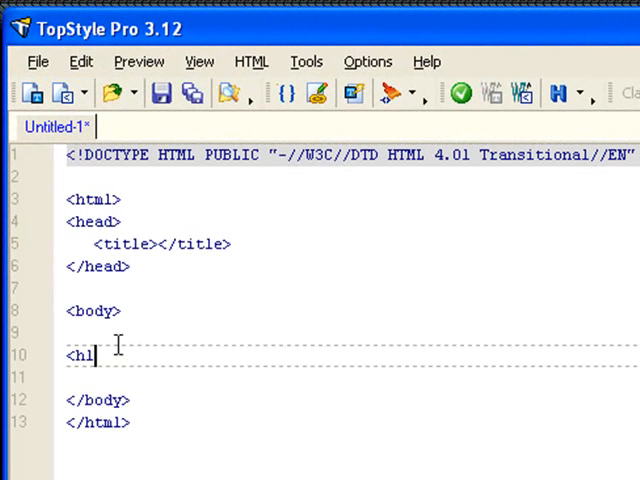
{"action": "type", "text": "></h1>"}
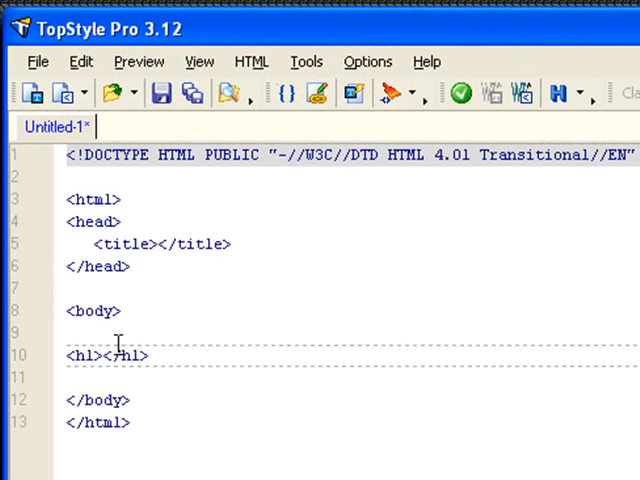
{"action": "type", "text": "This is page 1"}
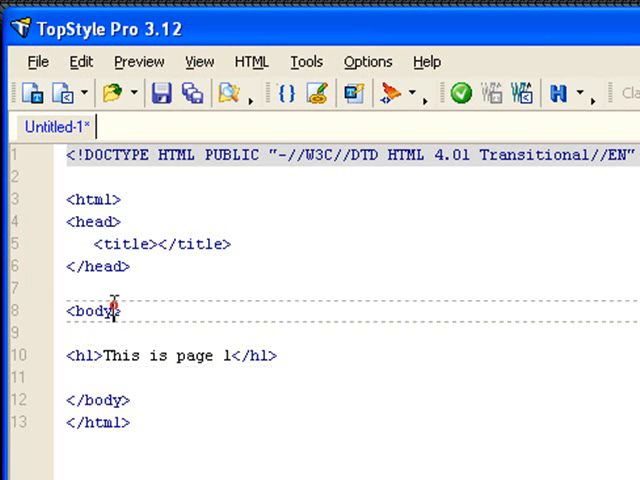
Step: Give the body a red background with style="background-color:red;"
{"action": "type", "text": "style="}
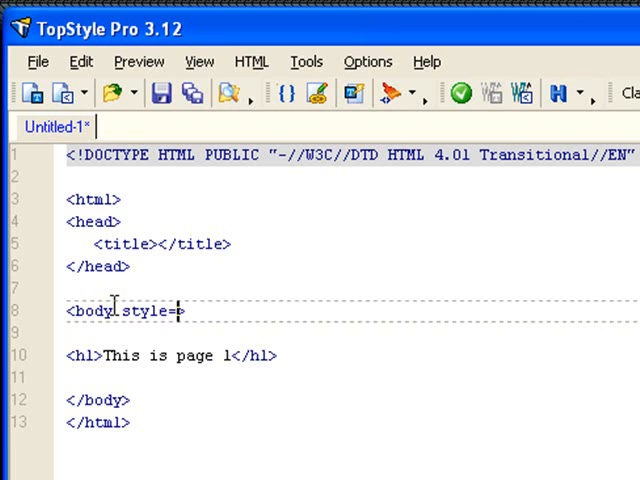
{"action": "type", "text": "\""}
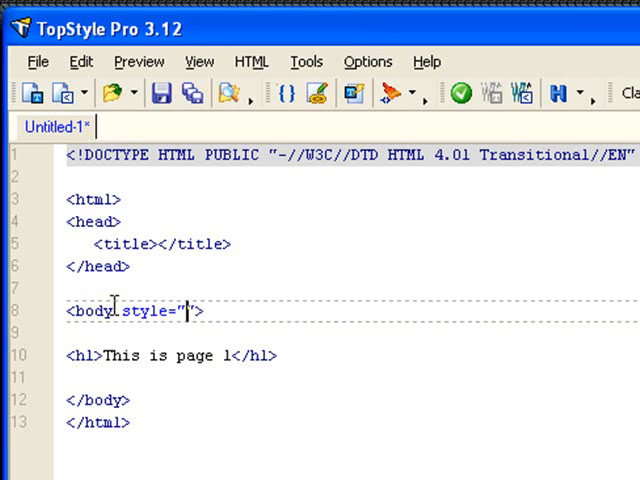
{"action": "type", "text": "backgr"}
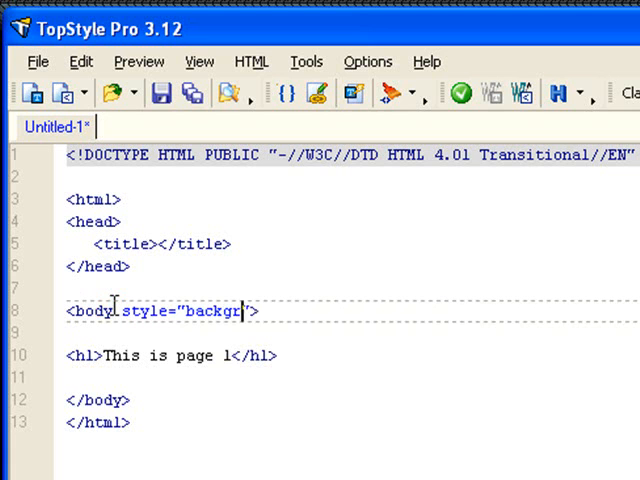
{"action": "type", "text": "ound-color"}
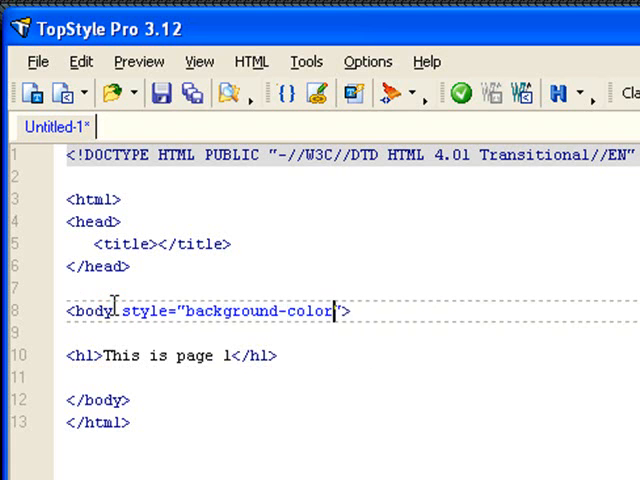
{"action": "type", "text": ":red;"}
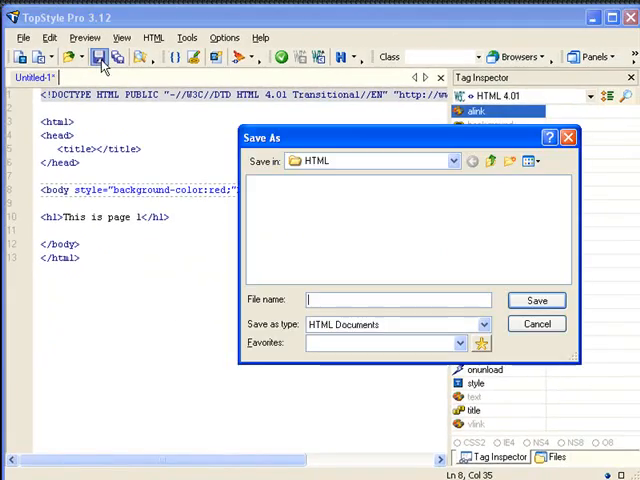
Step: Save the red page as page1 in the HTML folder
{"action": "type", "text": "page1"}
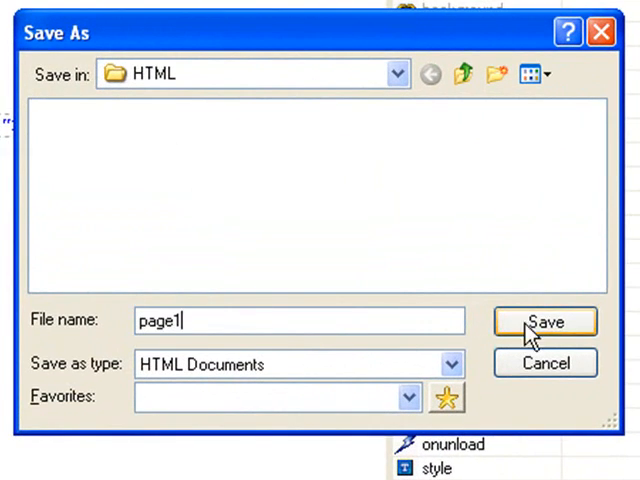
{"action": "left_click", "coordinate": [545, 321]}
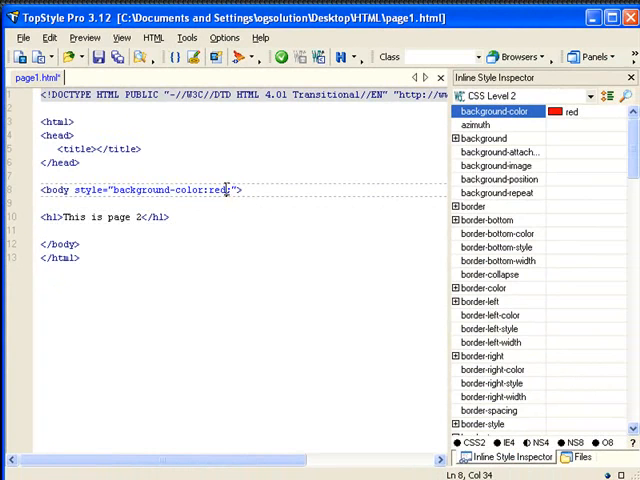
Step: Change the page's background colour to Aqua
{"action": "left_click", "coordinate": [602, 111]}
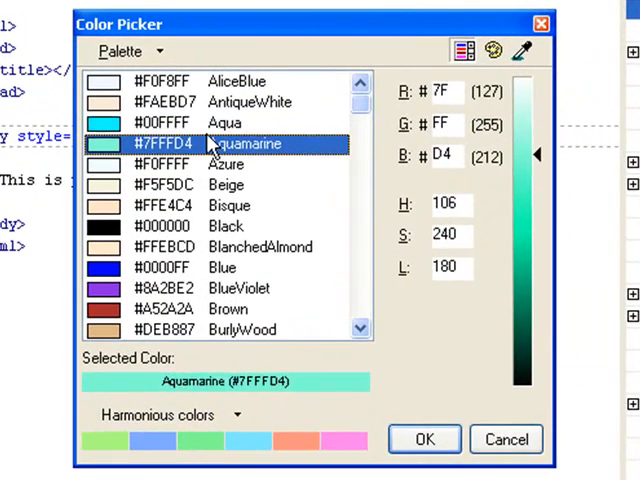
{"action": "left_click", "coordinate": [224, 122]}
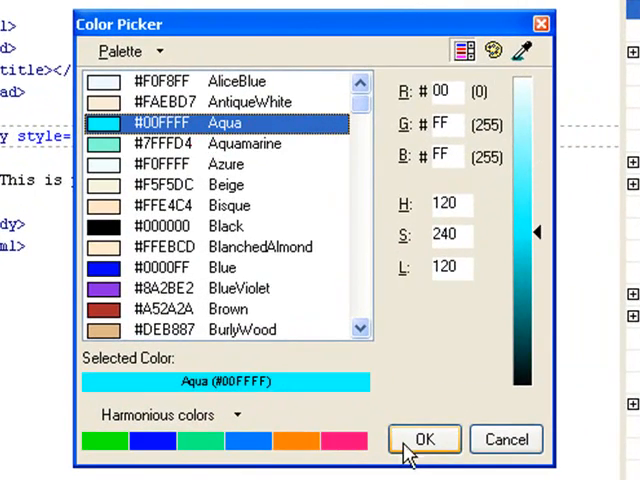
{"action": "left_click", "coordinate": [424, 440]}
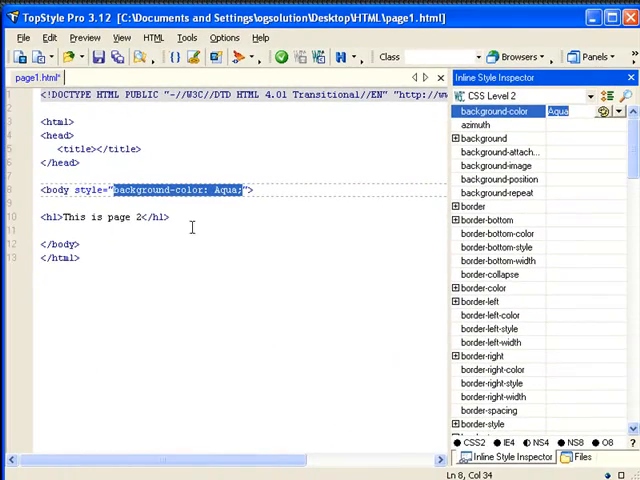
Step: Save the aqua page under the new name page2
{"action": "left_click", "coordinate": [23, 37]}
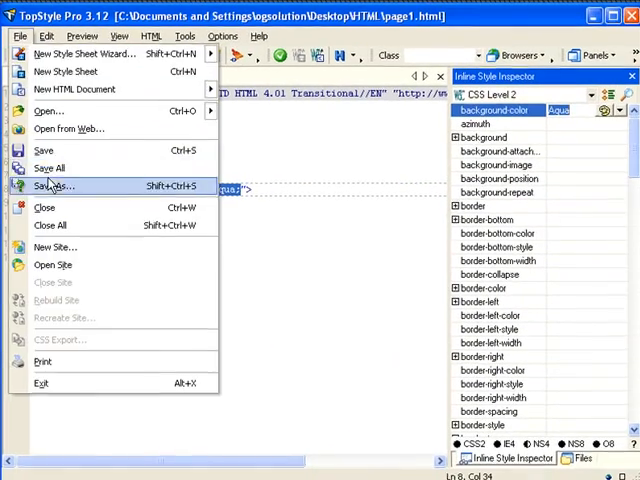
{"action": "left_click", "coordinate": [52, 185]}
{"action": "type", "text": "page2"}
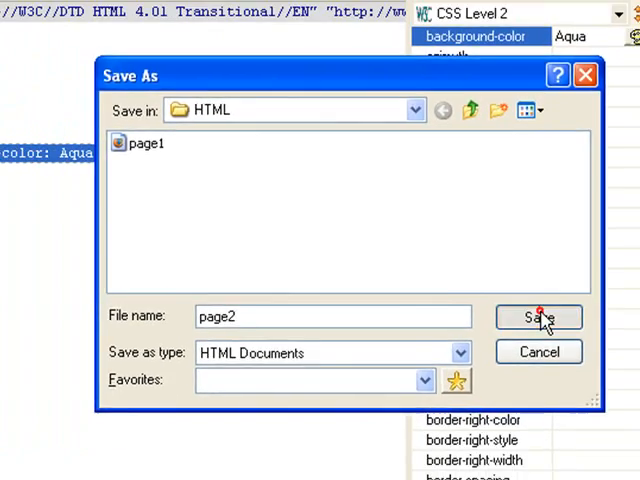
{"action": "left_click", "coordinate": [539, 317]}
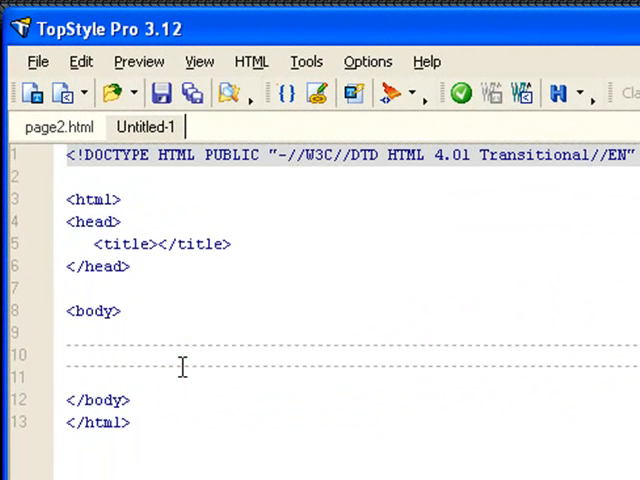
Step: Add an <iframe> element to the body with the fallback text 'Here...'
{"action": "left_click", "coordinate": [70, 355]}
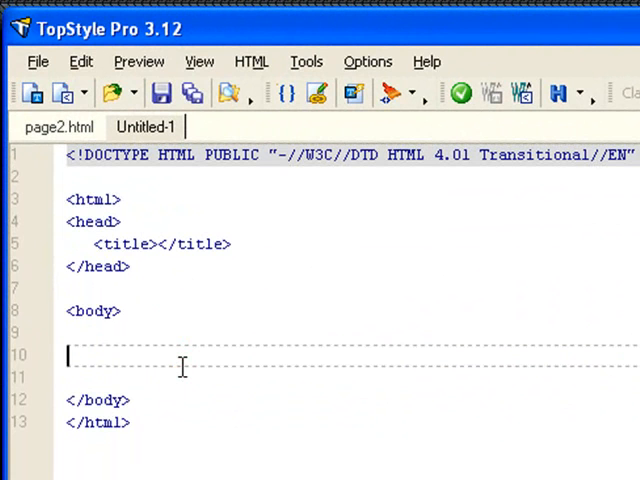
{"action": "type", "text": "<iframe></iframe>"}
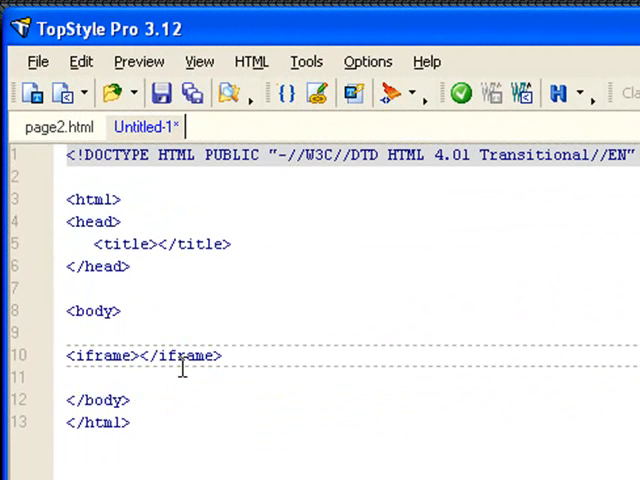
{"action": "key", "text": "Enter"}
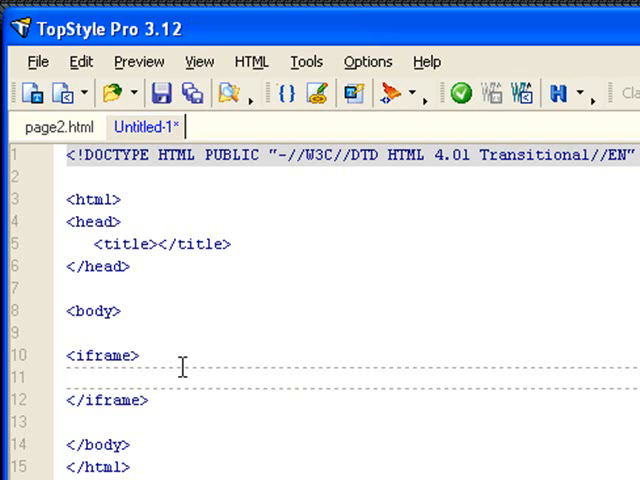
{"action": "left_click", "coordinate": [70, 378]}
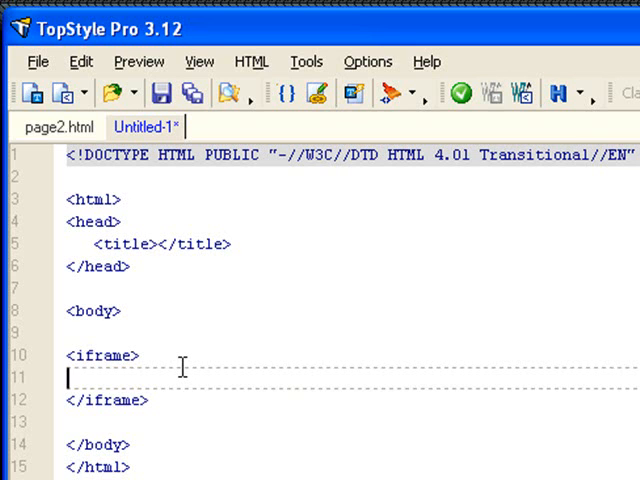
{"action": "type", "text": "Here..."}
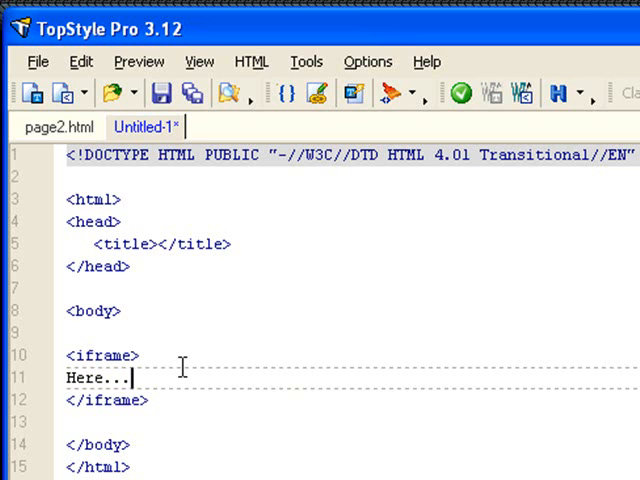
{"action": "double_click", "coordinate": [91, 379]}
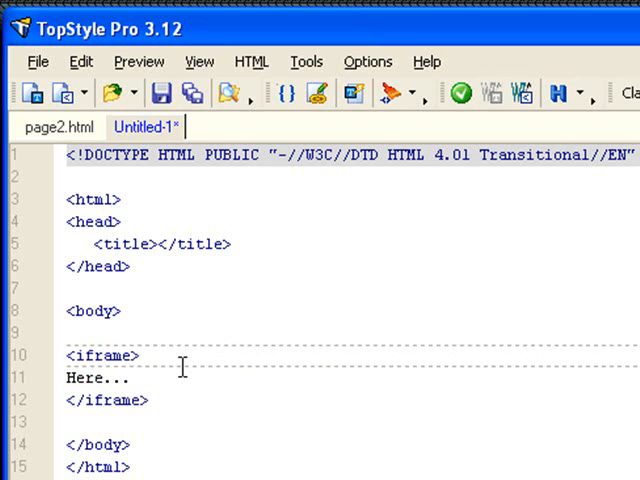
{"action": "type", "text": "\" \""}
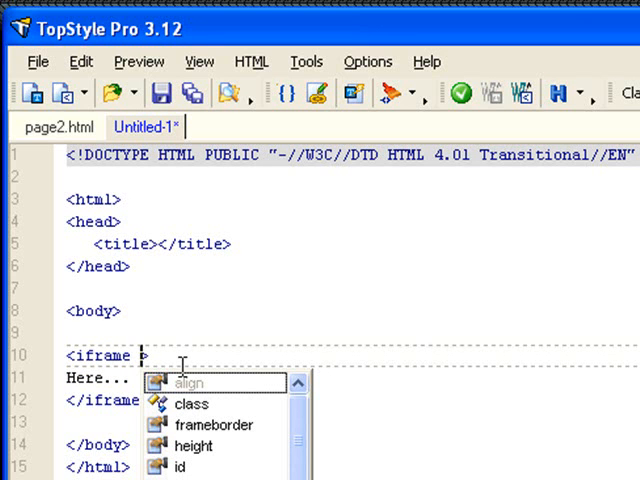
Step: Set the iframe's source attribute to src="page1.html"
{"action": "type", "text": "src=\""}
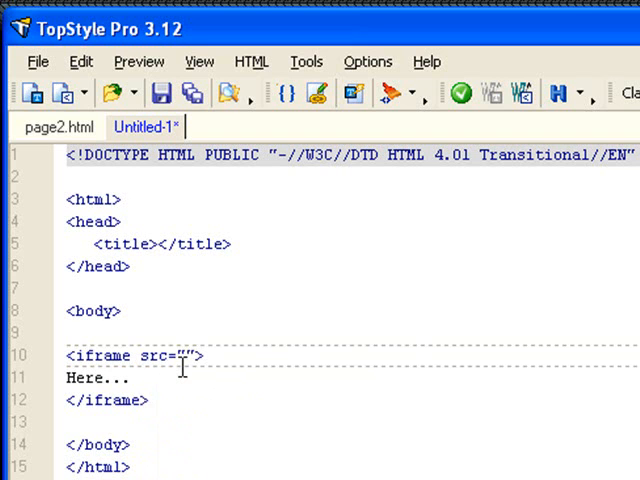
{"action": "type", "text": "page"}
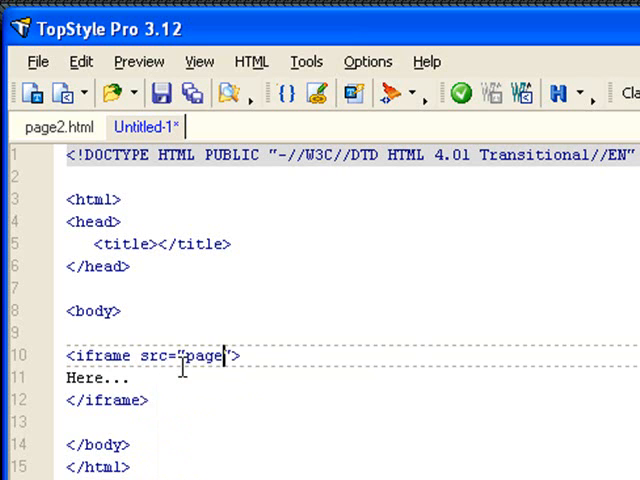
{"action": "type", "text": "1.html"}
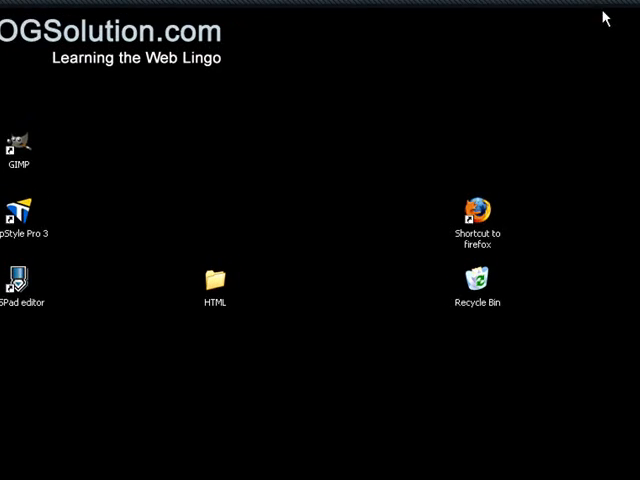
Step: Open the iframe file from the desktop HTML folder in Firefox
{"action": "double_click", "coordinate": [213, 283]}
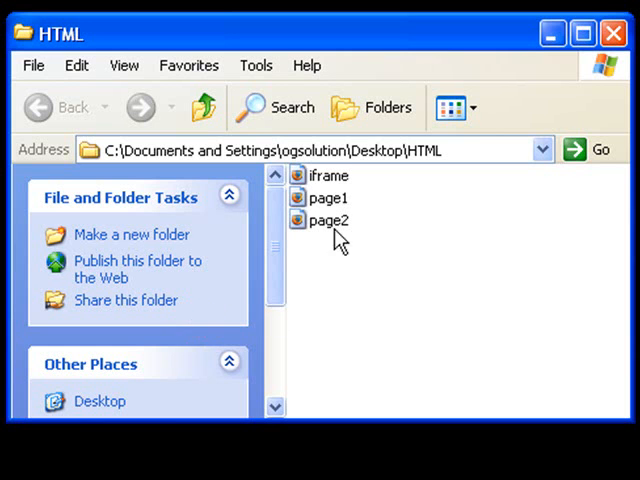
{"action": "left_click", "coordinate": [328, 175]}
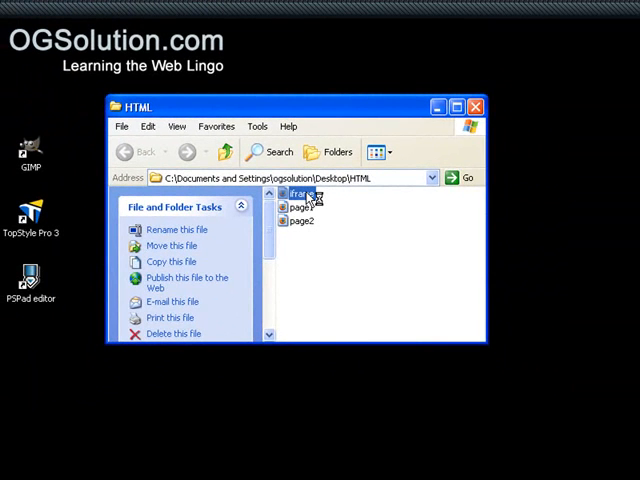
{"action": "double_click", "coordinate": [303, 193]}
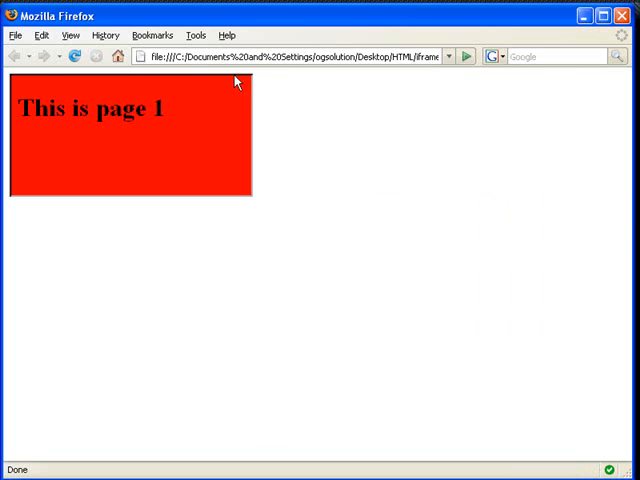
{"action": "mouse_move", "coordinate": [57, 84]}
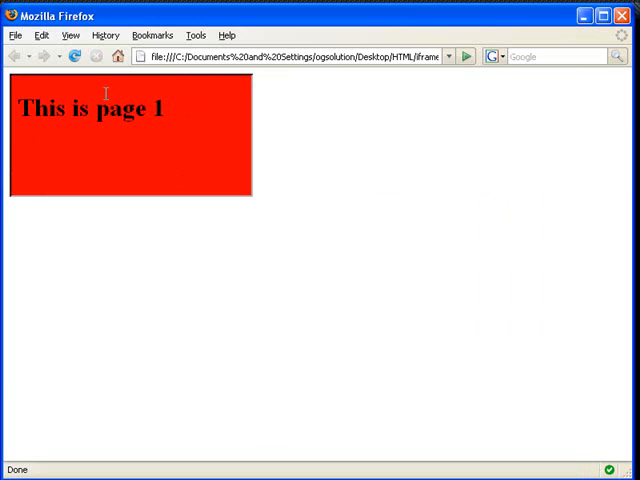
{"action": "mouse_move", "coordinate": [199, 311]}
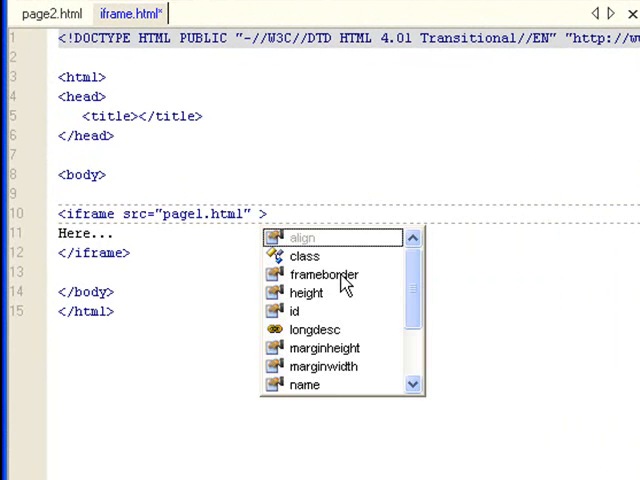
Step: Give the iframe width="100" and height="200", and begin a frameborder attribute
{"action": "type", "text": "wid"}
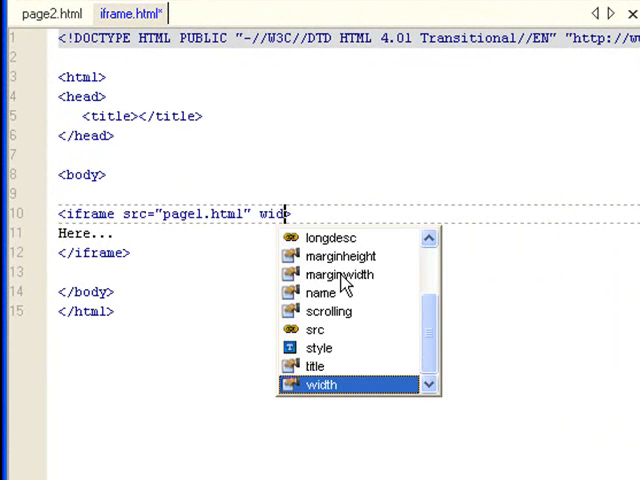
{"action": "double_click", "coordinate": [322, 384]}
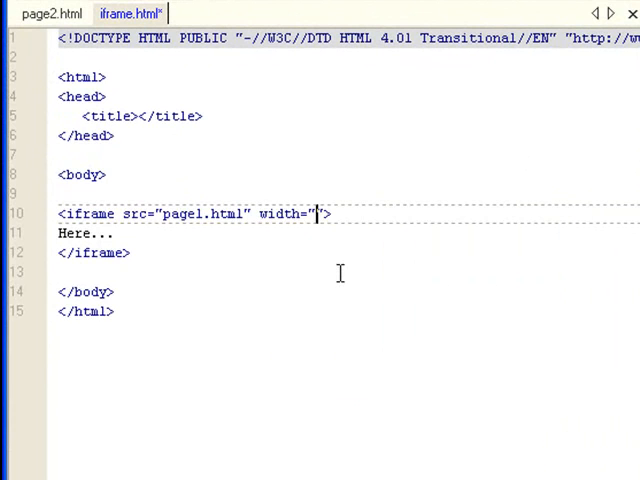
{"action": "type", "text": "100"}
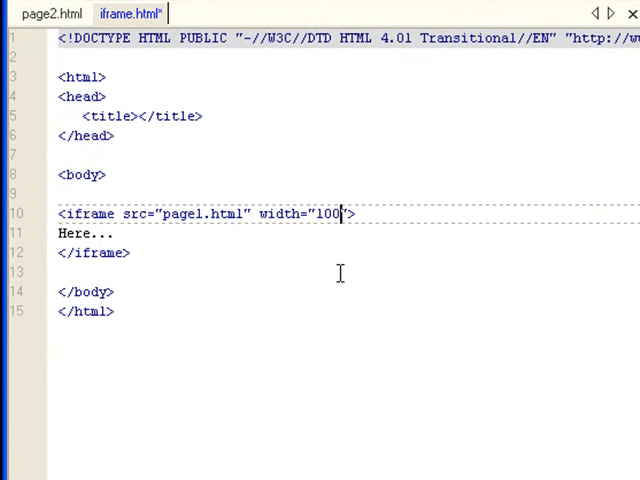
{"action": "type", "text": "\" height=\"\""}
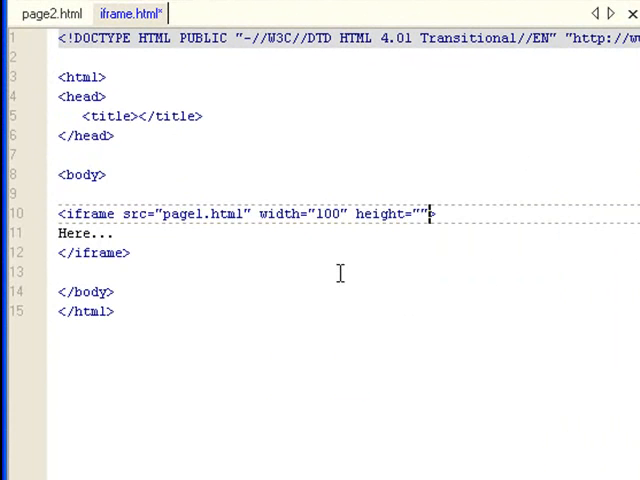
{"action": "type", "text": "2"}
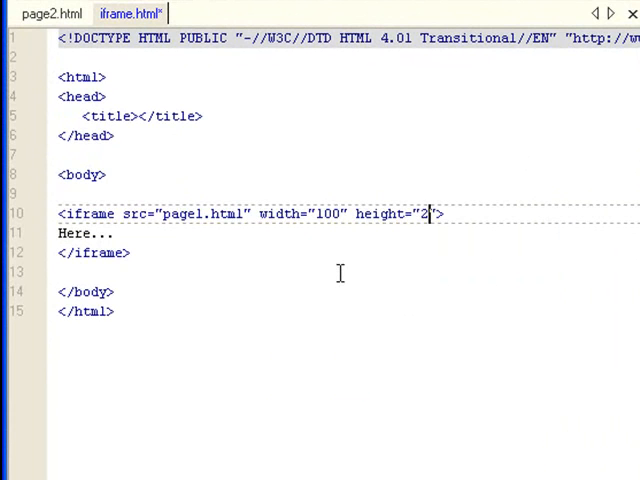
{"action": "type", "text": "00"}
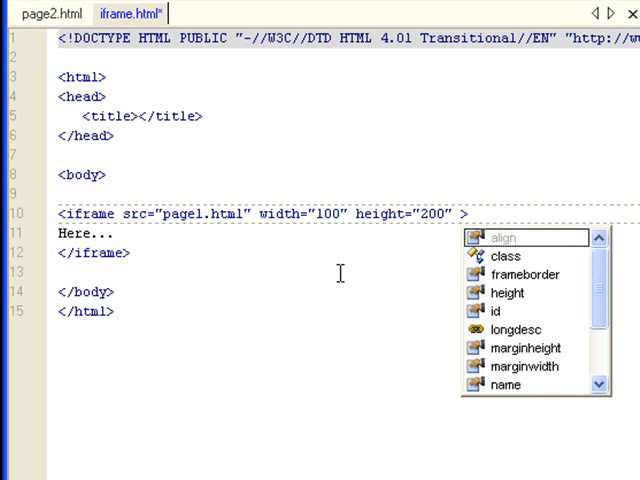
{"action": "type", "text": "frameborder=\"0\">"}
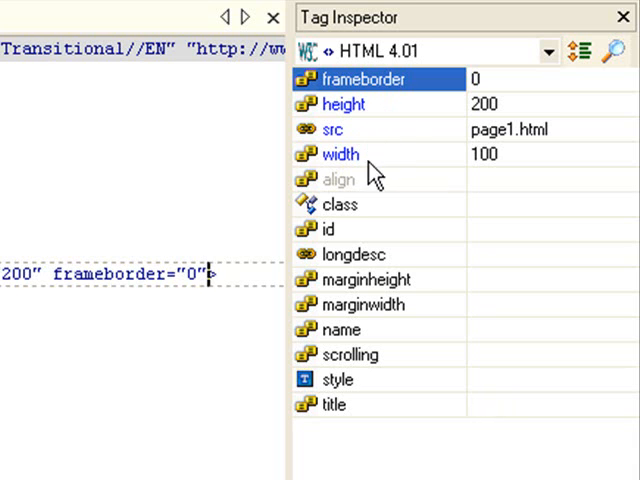
{"action": "mouse_move", "coordinate": [360, 218]}
{"action": "type", "text": "0"}
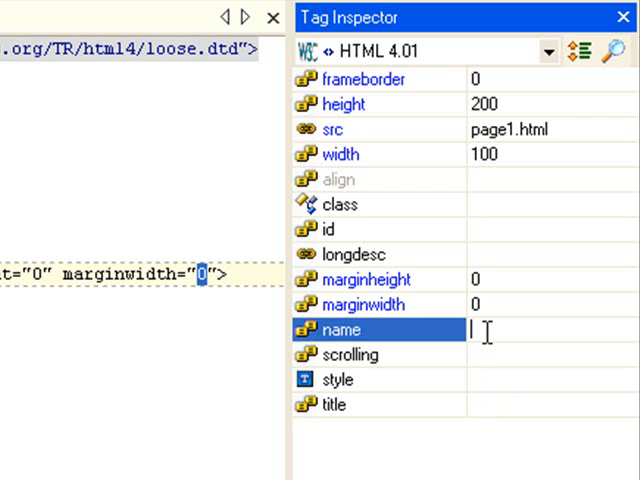
Step: Name the iframe 'tframe' and choose its scrolling value
{"action": "type", "text": "tframe"}
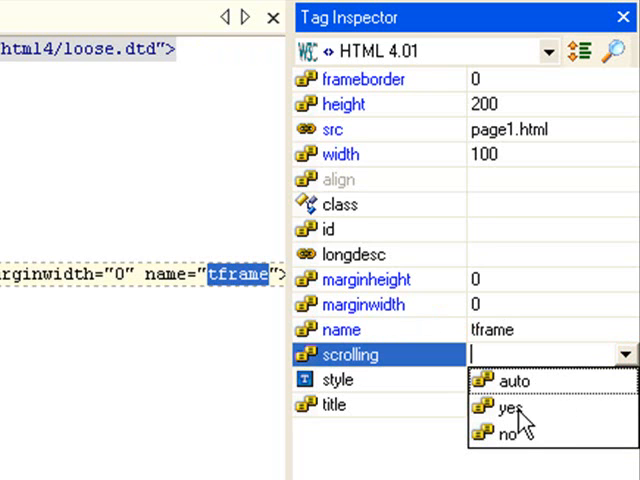
{"action": "left_click", "coordinate": [491, 435]}
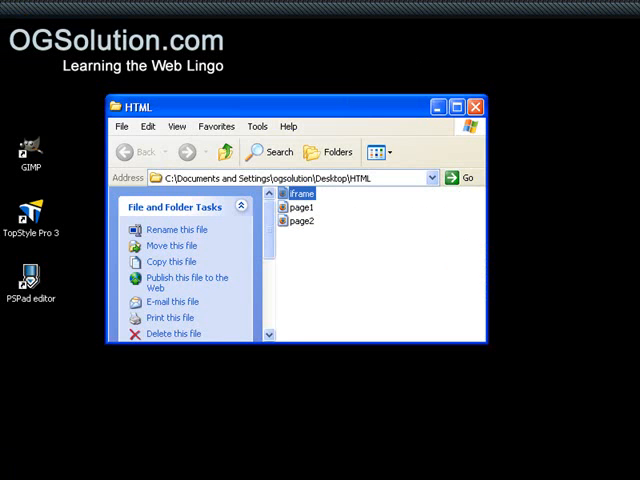
Step: Open the iframe page in Firefox and reload to see the 100×200 frame
{"action": "double_click", "coordinate": [301, 193]}
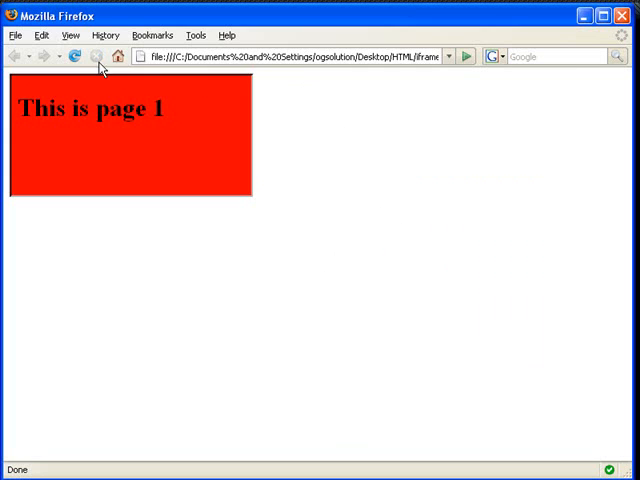
{"action": "left_click", "coordinate": [74, 56]}
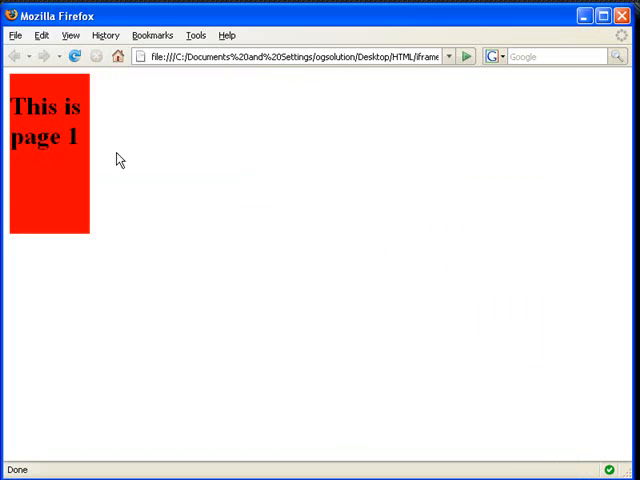
{"action": "mouse_move", "coordinate": [602, 15]}
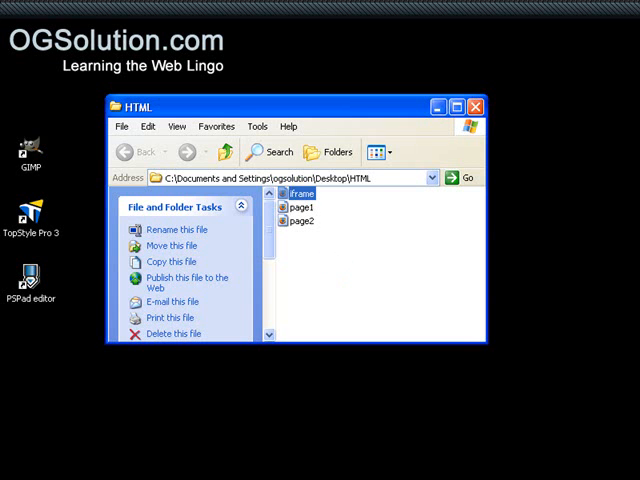
Step: Wrap the 'This is page 1' heading in <a href="page2.html"> and reload
{"action": "right_click", "coordinate": [301, 207]}
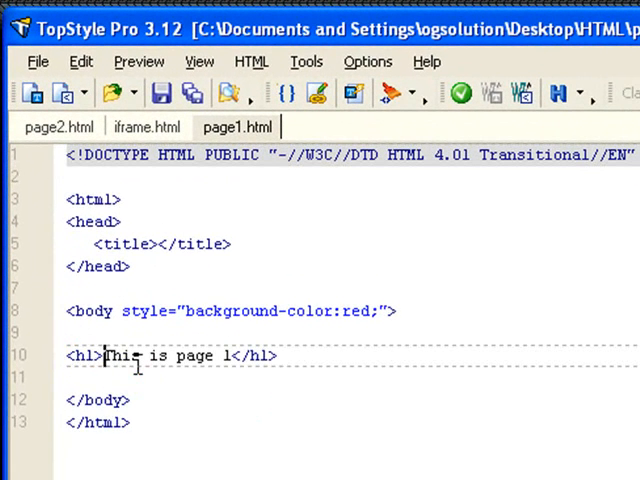
{"action": "type", "text": "<a></a>"}
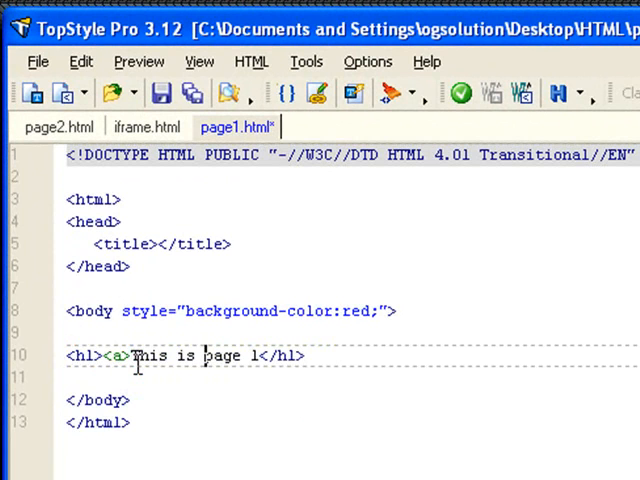
{"action": "type", "text": "</a></"}
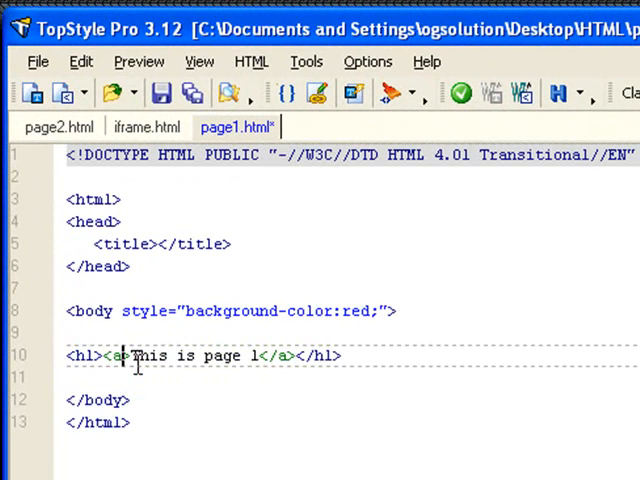
{"action": "type", "text": "href=\"\""}
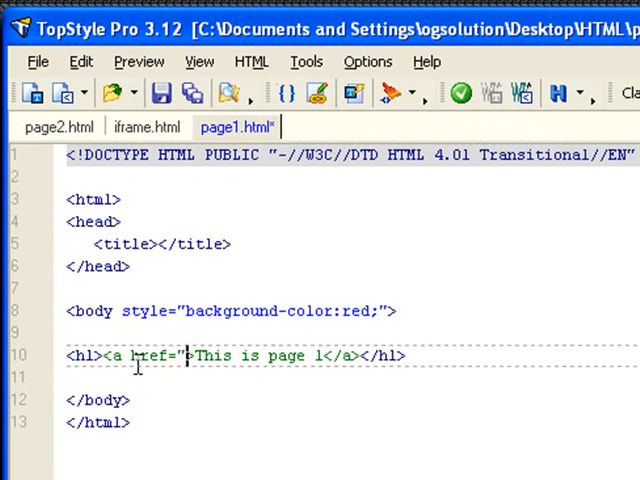
{"action": "type", "text": "p"}
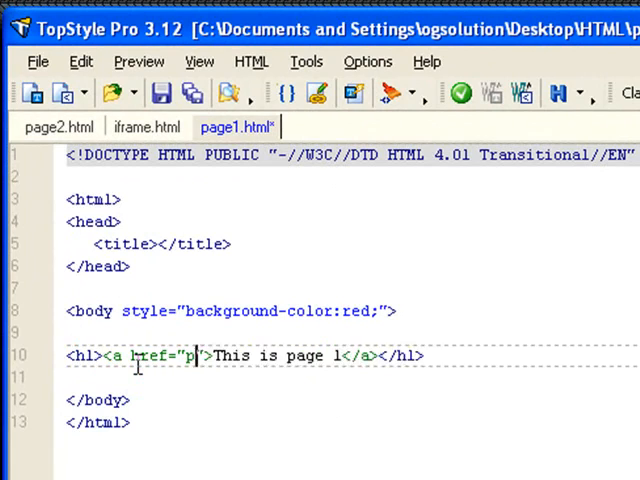
{"action": "type", "text": "age2.html"}
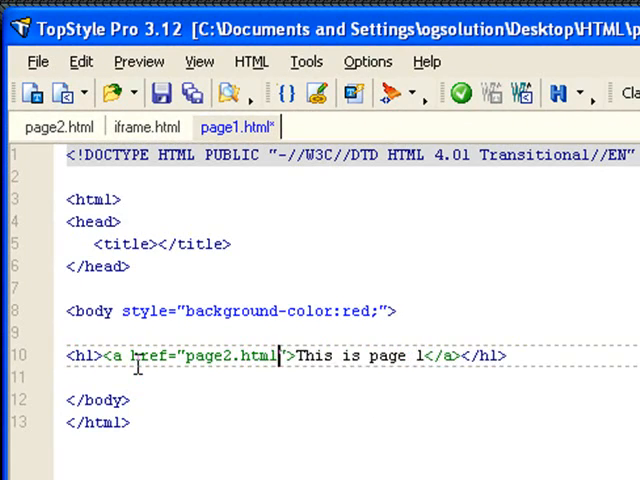
{"action": "left_click", "coordinate": [98, 56]}
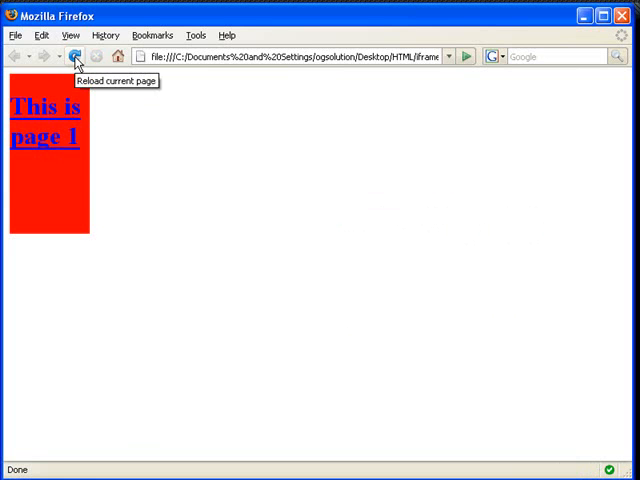
{"action": "mouse_move", "coordinate": [52, 148]}
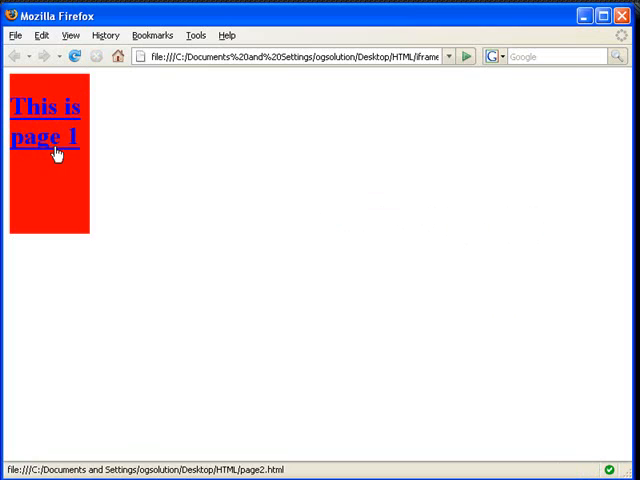
Step: Follow the 'This is page 1' link so the iframe shows 'This is page 2' on aqua
{"action": "left_click", "coordinate": [47, 120]}
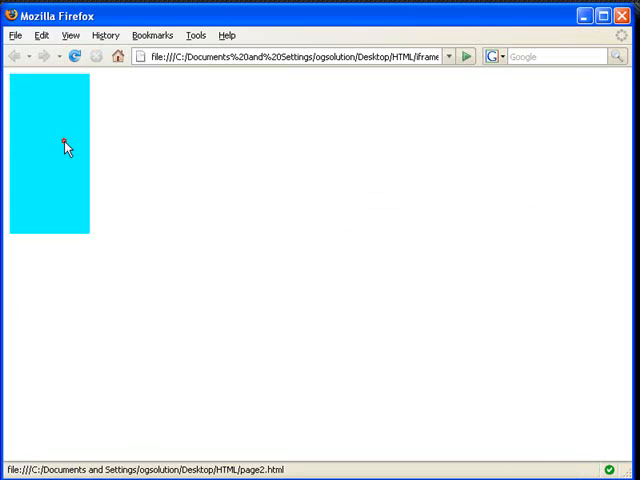
{"action": "left_click", "coordinate": [64, 143]}
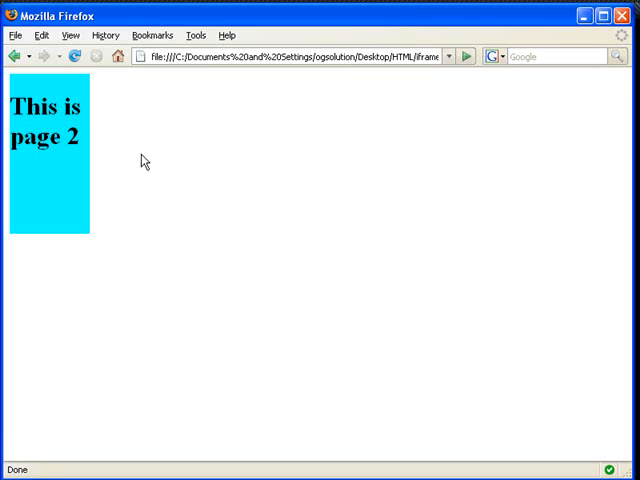
{"action": "mouse_move", "coordinate": [178, 141]}
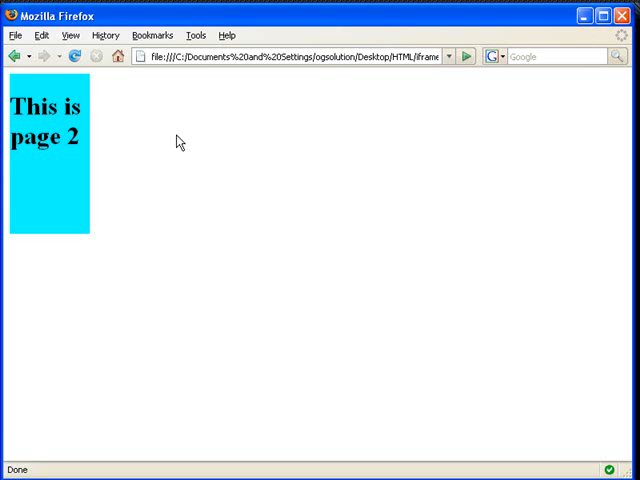
{"action": "left_click", "coordinate": [290, 56]}
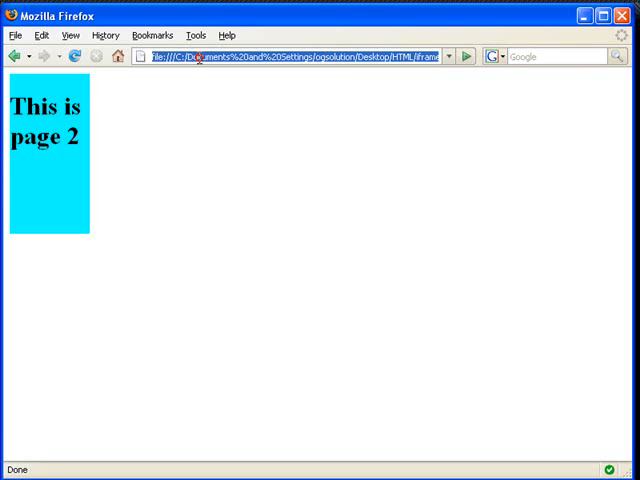
{"action": "type", "text": "total"}
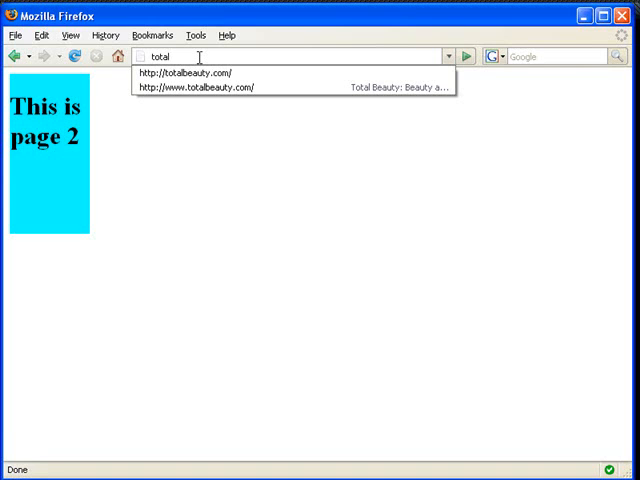
{"action": "left_click", "coordinate": [207, 87]}
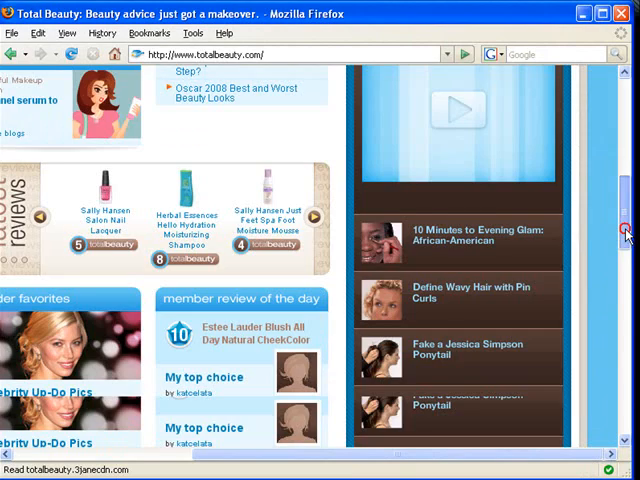
{"action": "scroll", "scroll_direction": "down", "scroll_amount": 3}
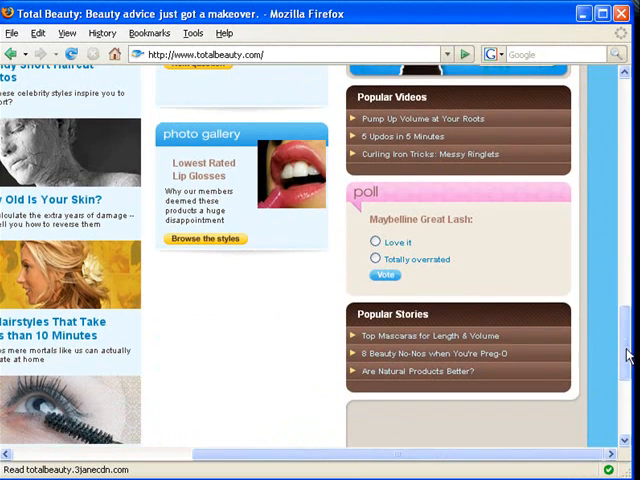
{"action": "mouse_move", "coordinate": [537, 198]}
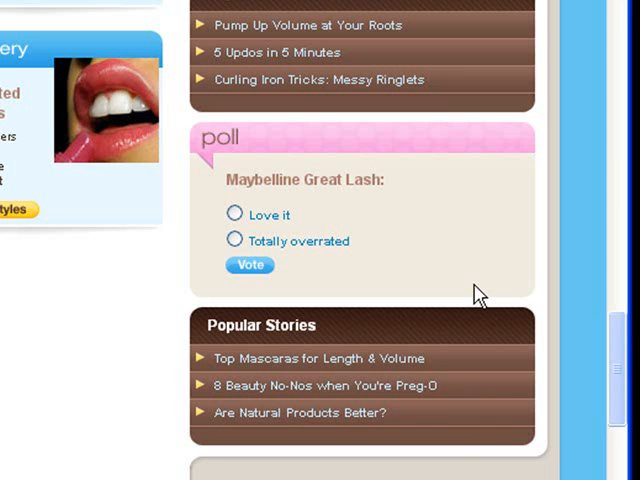
Step: Vote 'Love it' in the Maybelline Great Lash poll to show the 64-vote results
{"action": "left_click", "coordinate": [234, 214]}
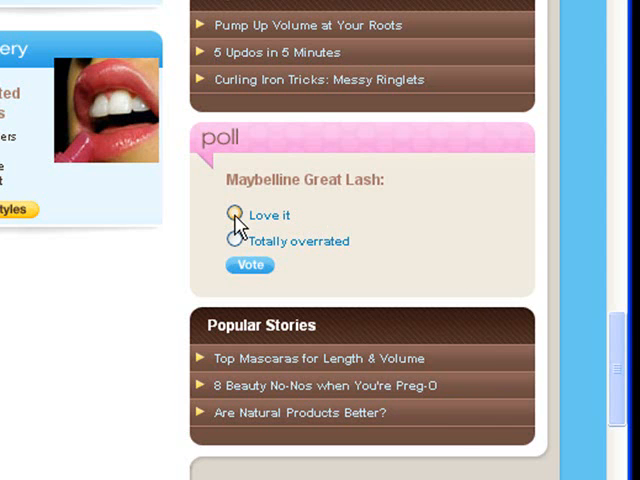
{"action": "left_click", "coordinate": [233, 214]}
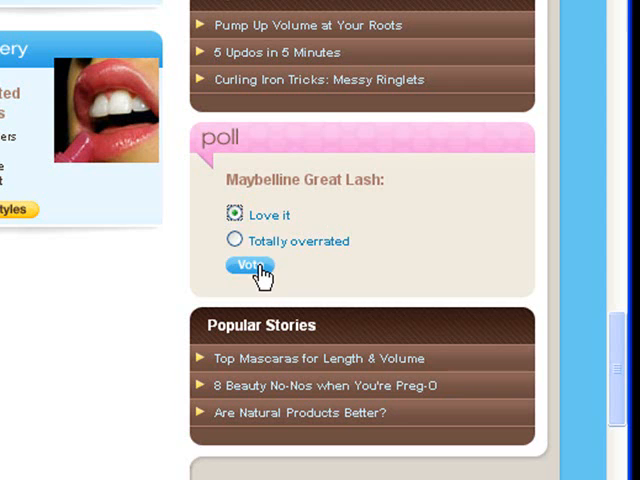
{"action": "left_click", "coordinate": [247, 265]}
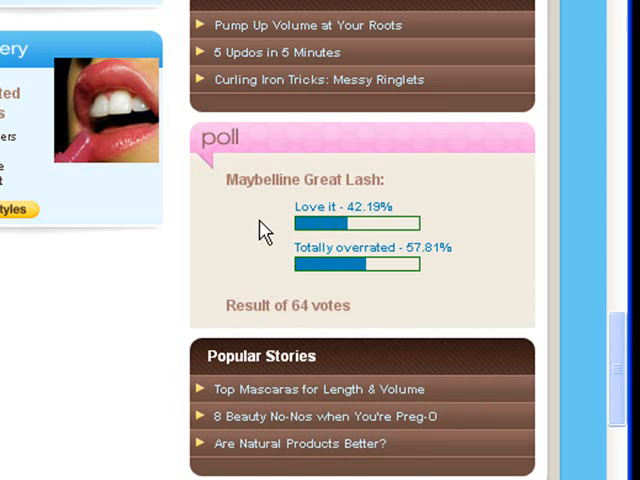
{"action": "mouse_move", "coordinate": [492, 168]}
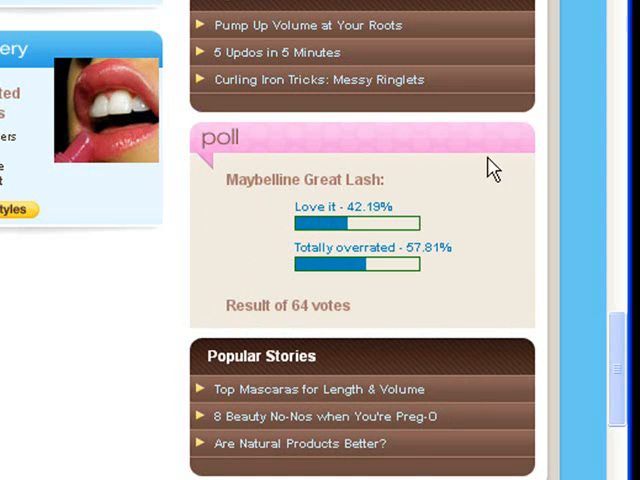
{"action": "mouse_move", "coordinate": [210, 240]}
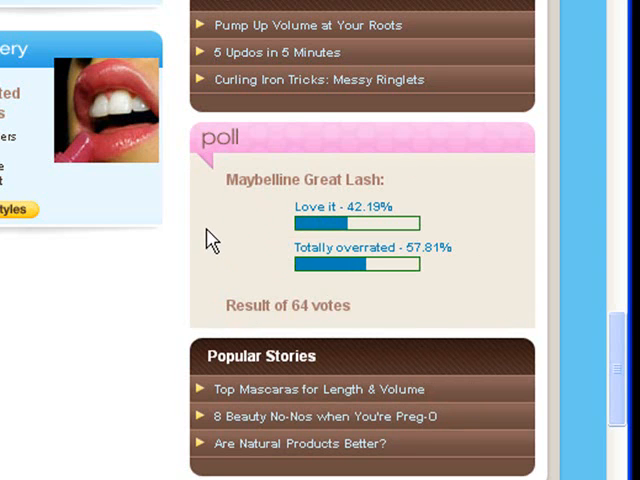
{"action": "mouse_move", "coordinate": [352, 232]}
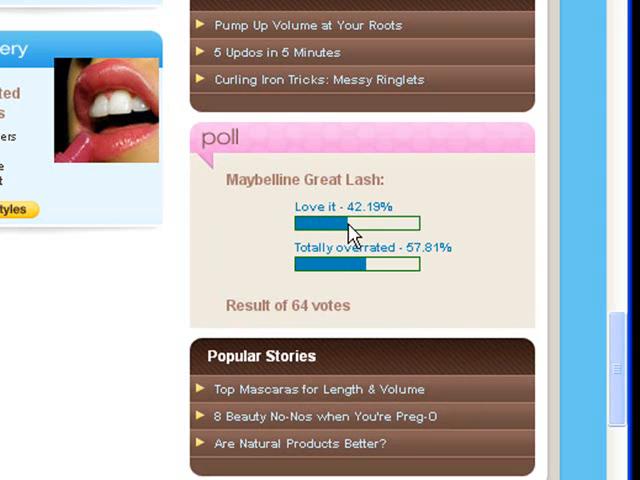
{"action": "mouse_move", "coordinate": [247, 231]}
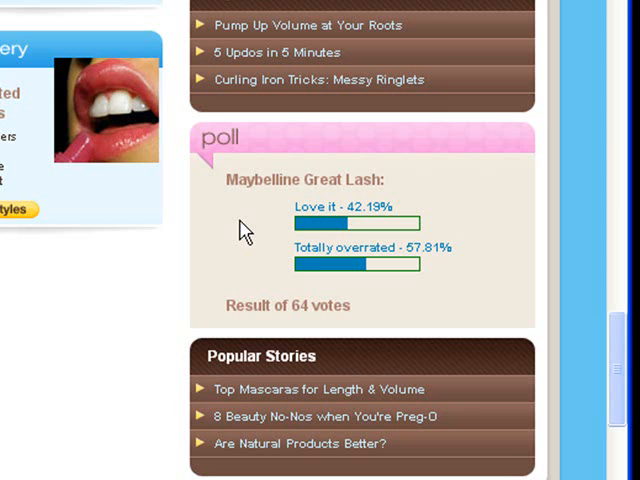
{"action": "mouse_move", "coordinate": [259, 266]}
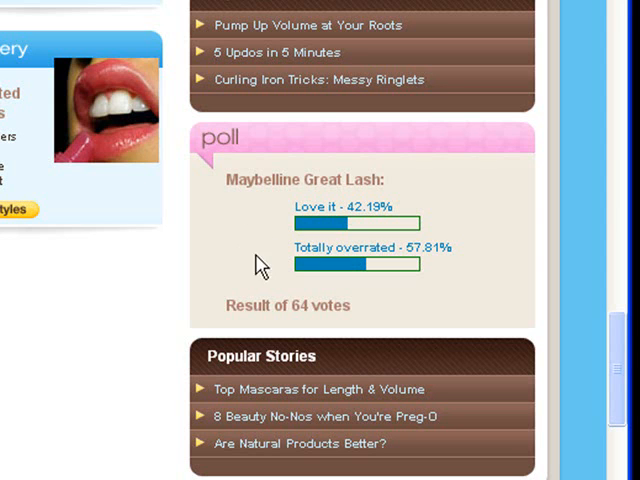